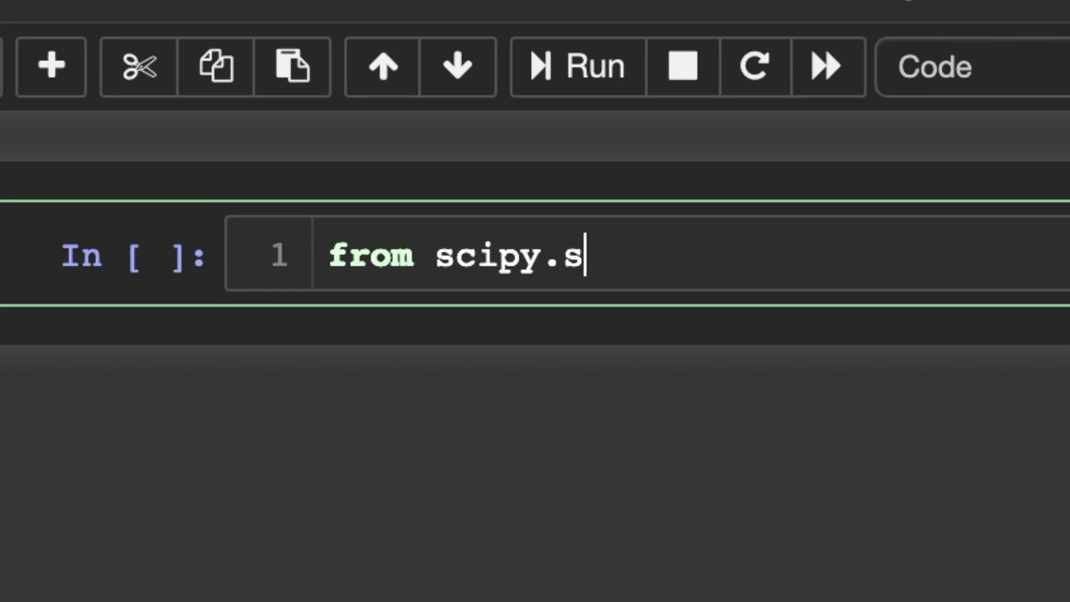
# Import norm from scipy.stats and run the cell
pyautogui.write('tats import norm')
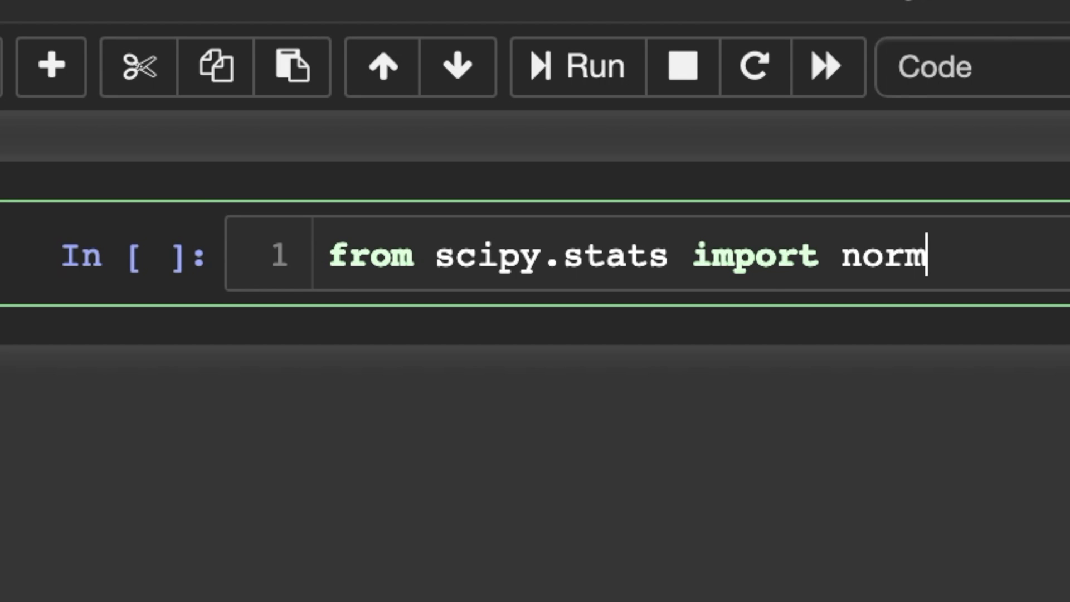
pyautogui.press('shift+enter')
pyautogui.write('# Standard Normal Tab')
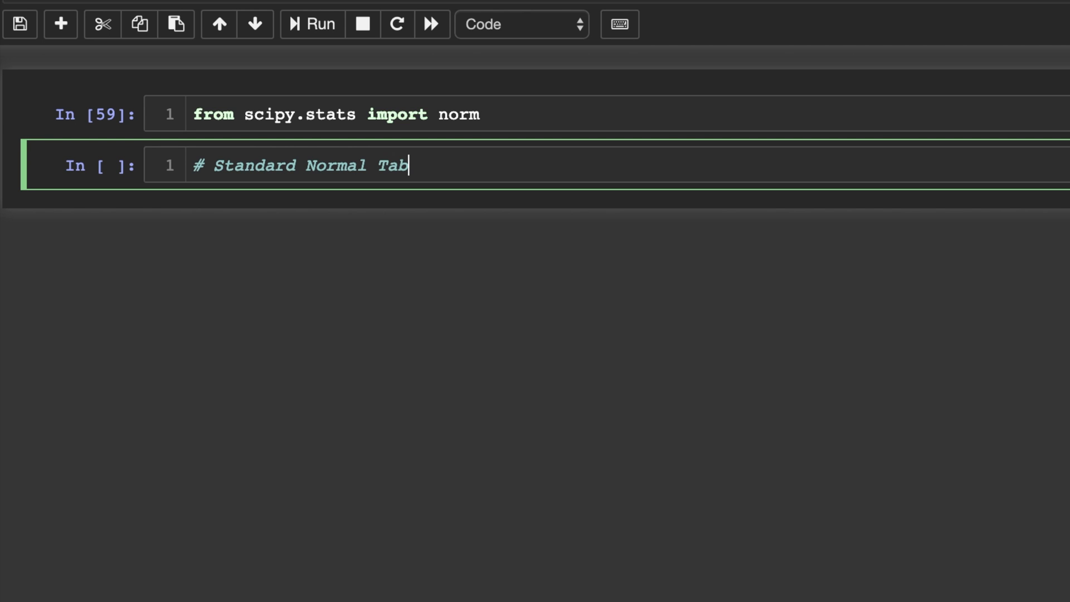
# Finish the Standard Normal Table comment, note probability 50, and write norm.ppf(.5, ..
pyautogui.write('le')
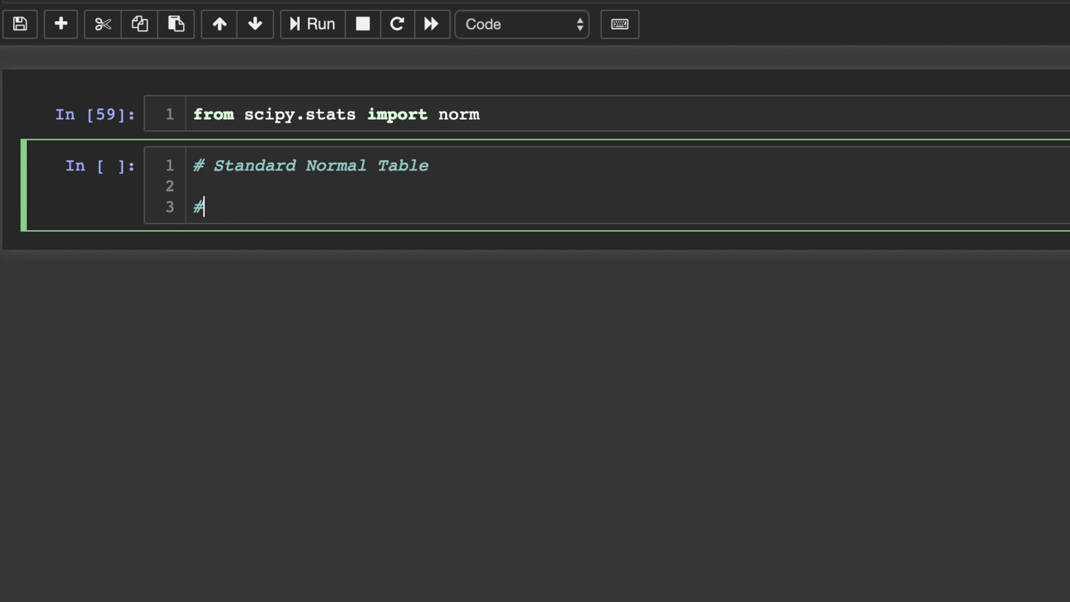
pyautogui.write('Value that has')
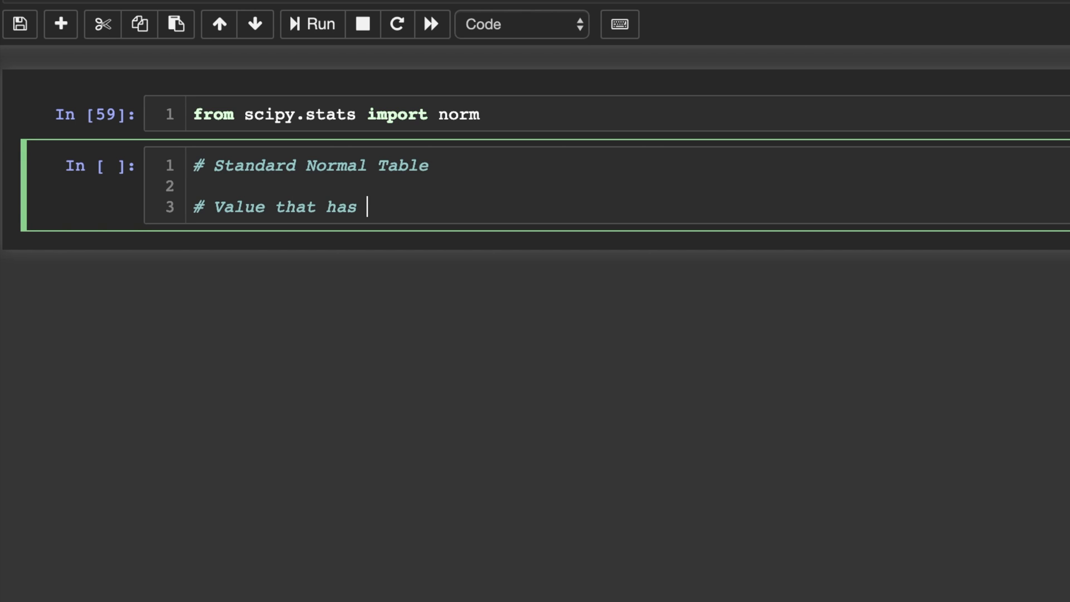
pyautogui.write('probability 50')
pyautogui.write('n')
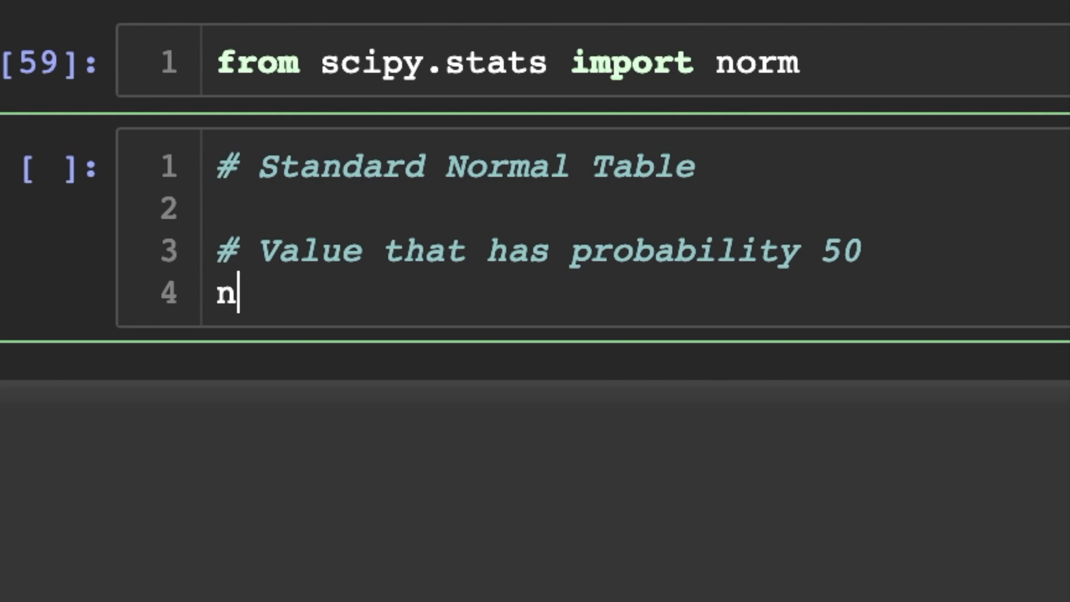
pyautogui.write('orm.ppf(')
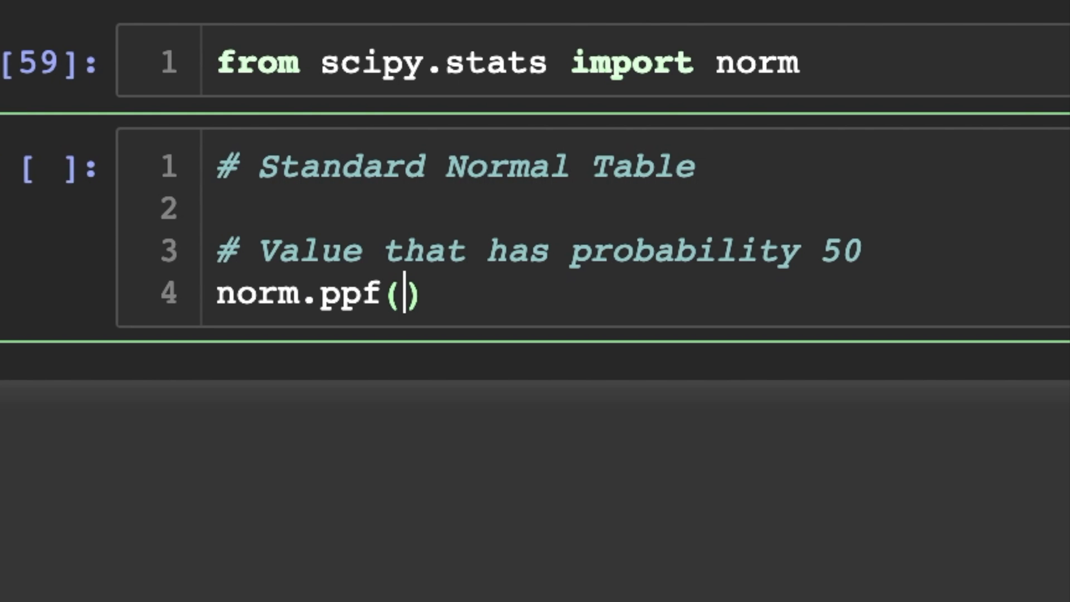
pyautogui.write('.5')
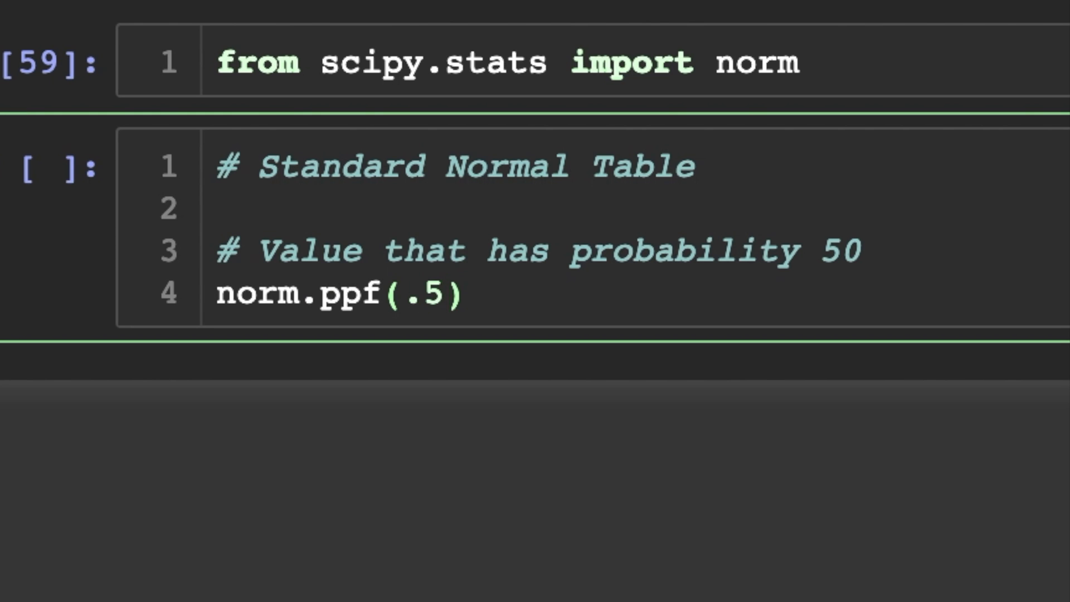
pyautogui.write(',')
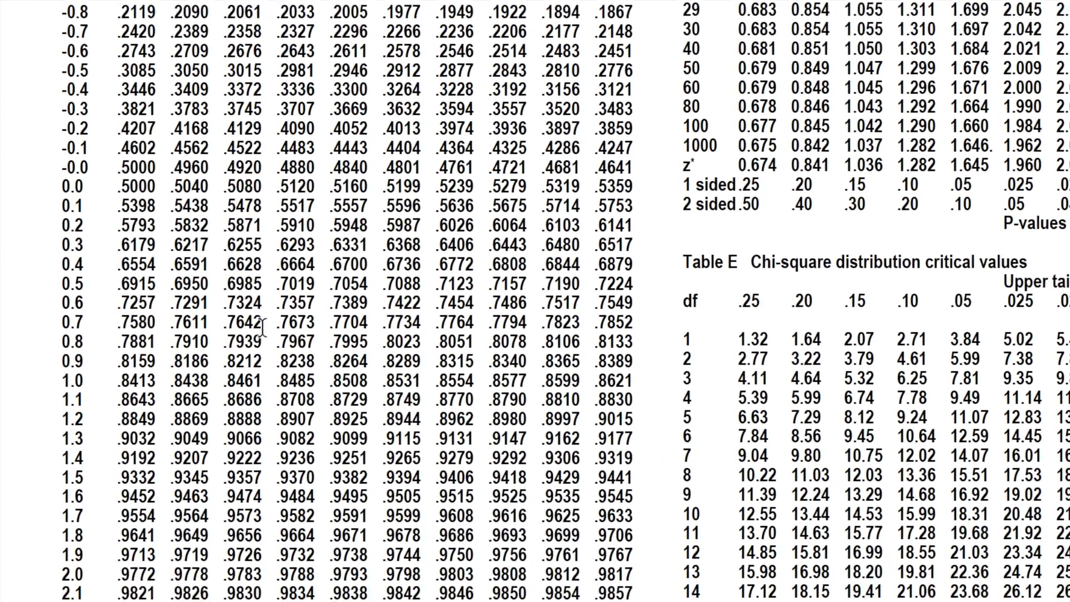
# Scroll the printed z-table down to the 0.0 row showing .5000
pyautogui.scroll(-3)
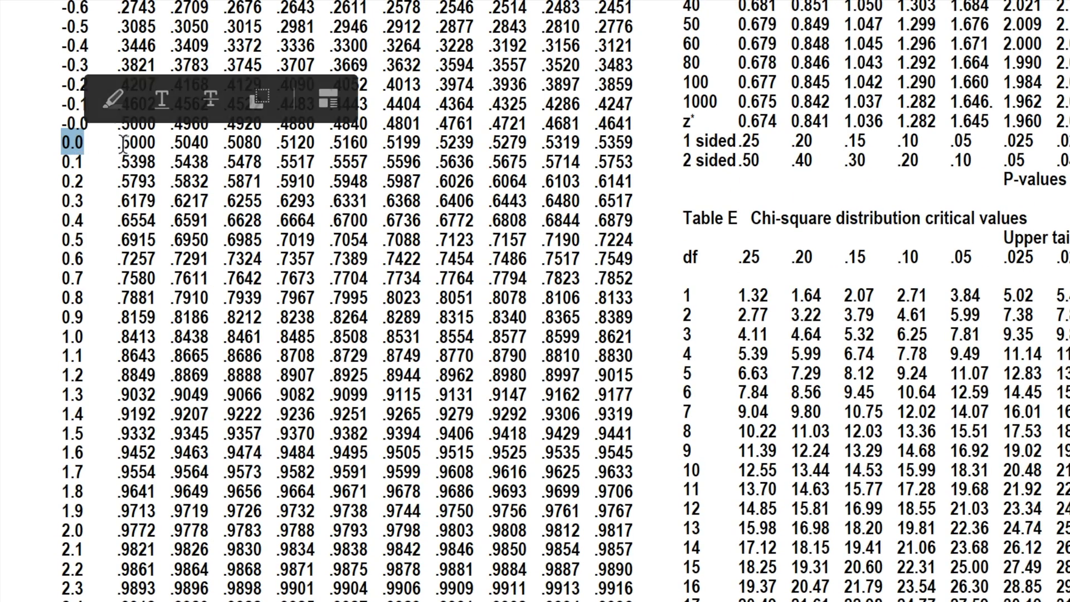
pyautogui.scroll(-3)
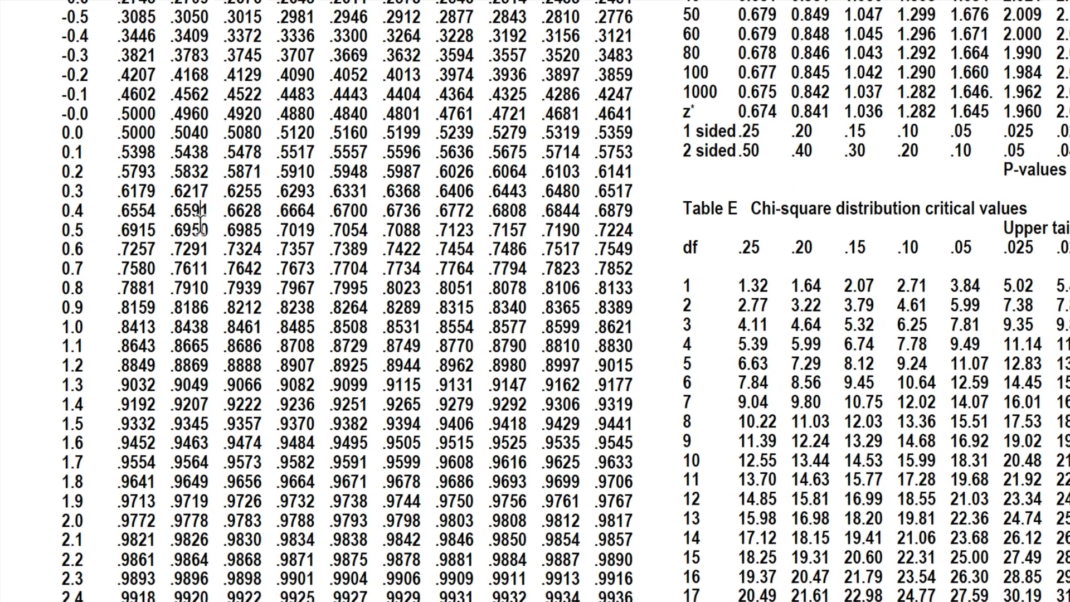
pyautogui.scroll(-3)
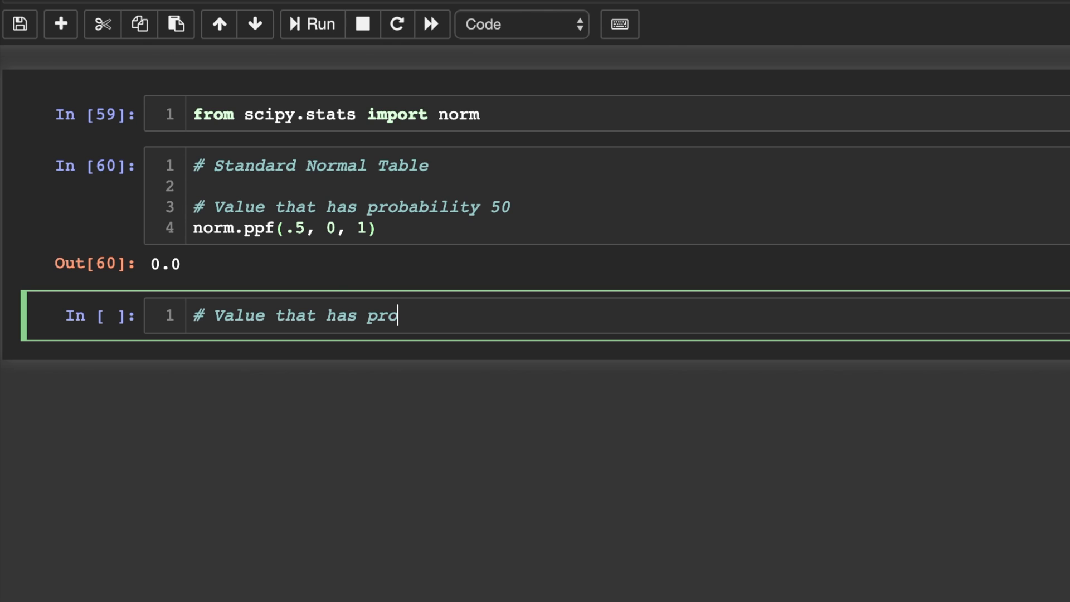
# Write a probability 8413 comment and the call norm.ppf(.8413, 0 , 1)
pyautogui.write('bability 8413')
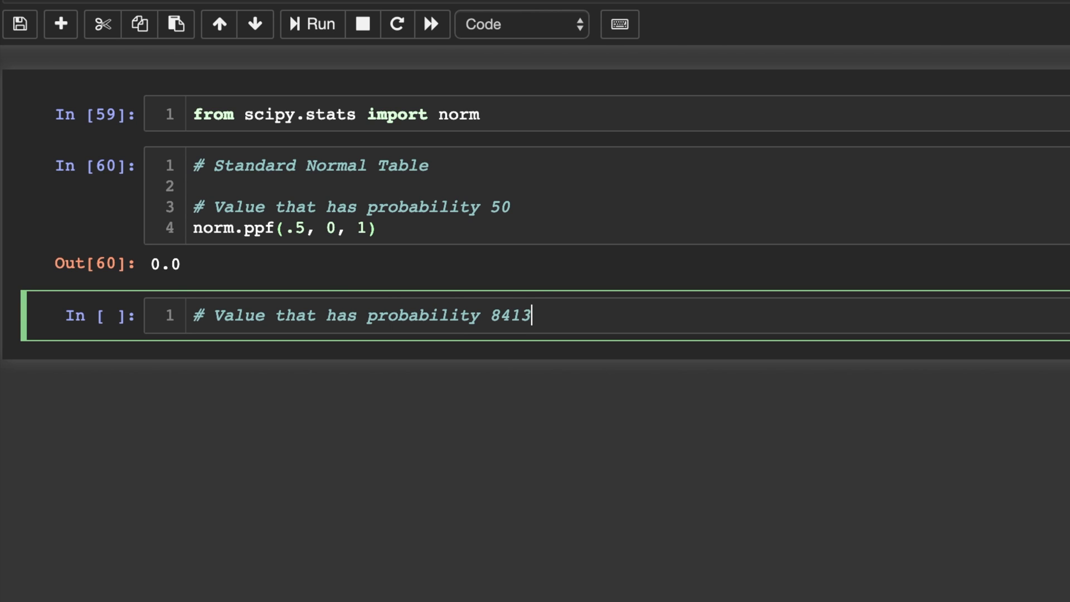
pyautogui.press('enter')
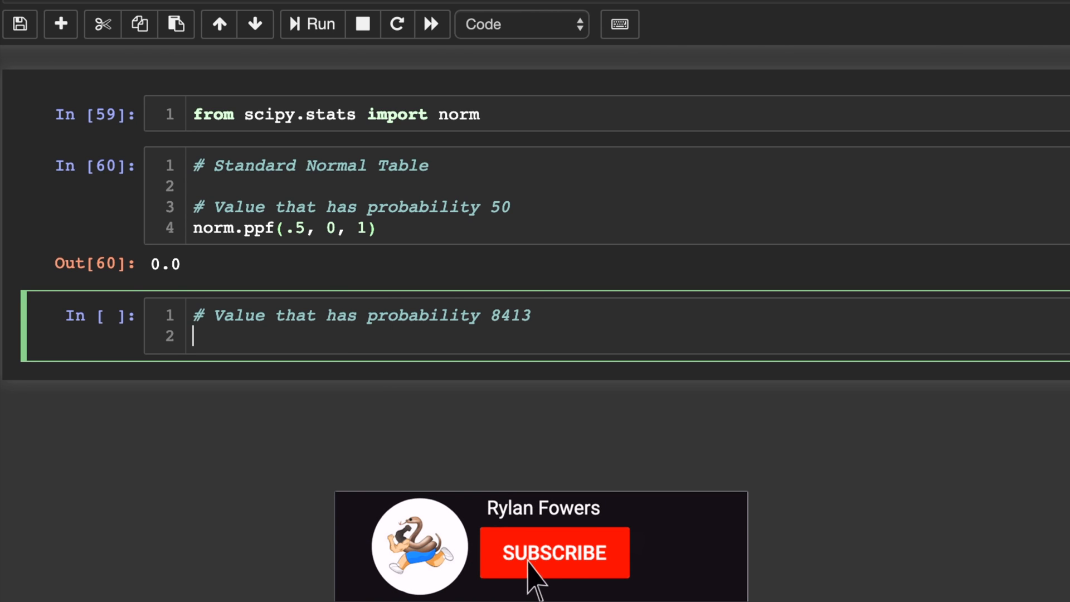
pyautogui.write('norm.ppf()')
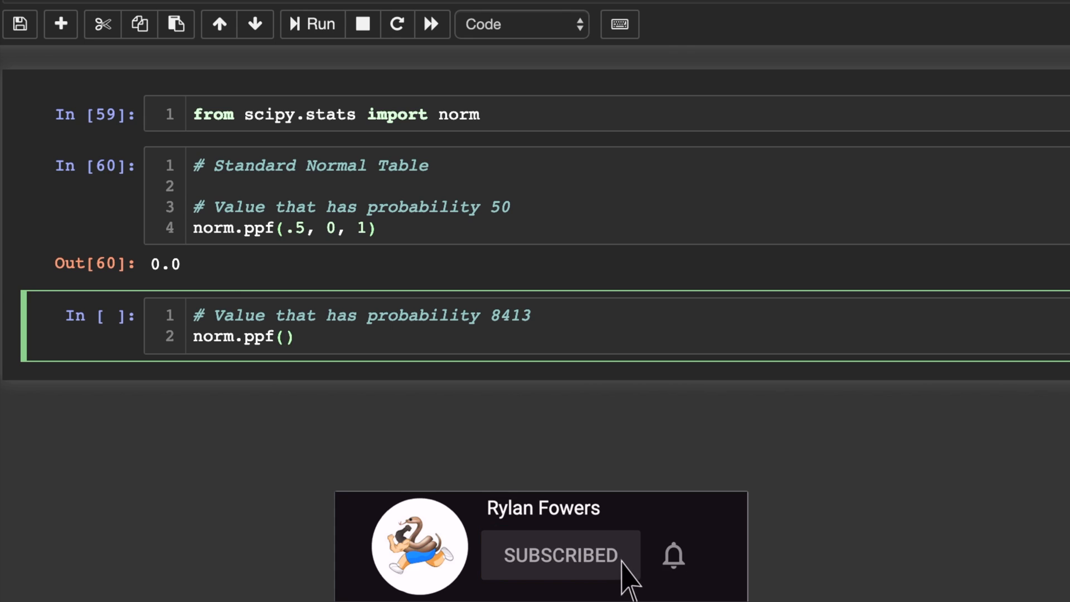
pyautogui.write('.8413')
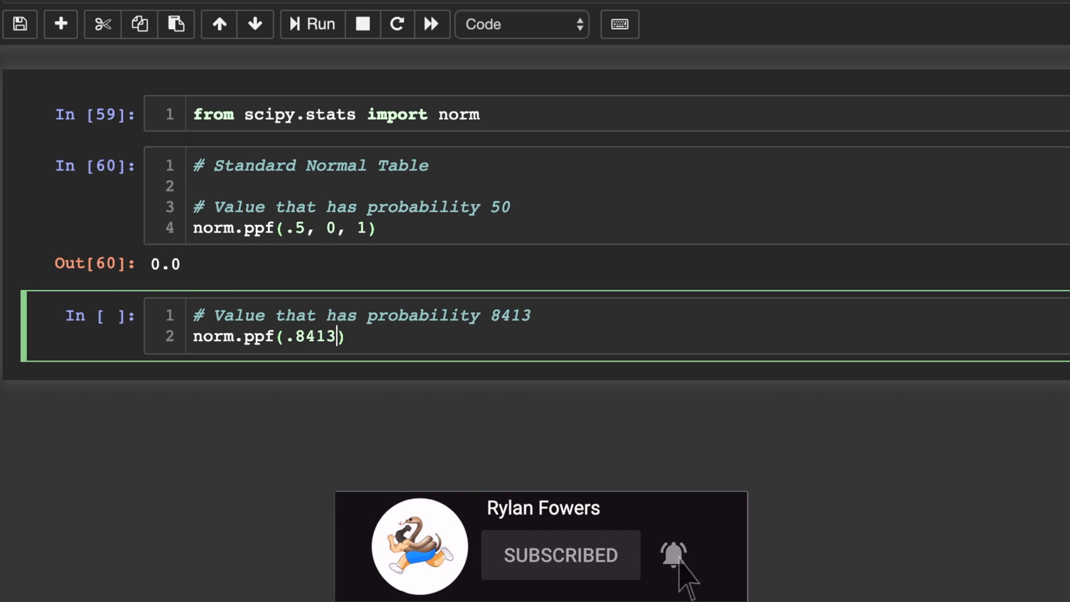
pyautogui.write(', 0 , 1')
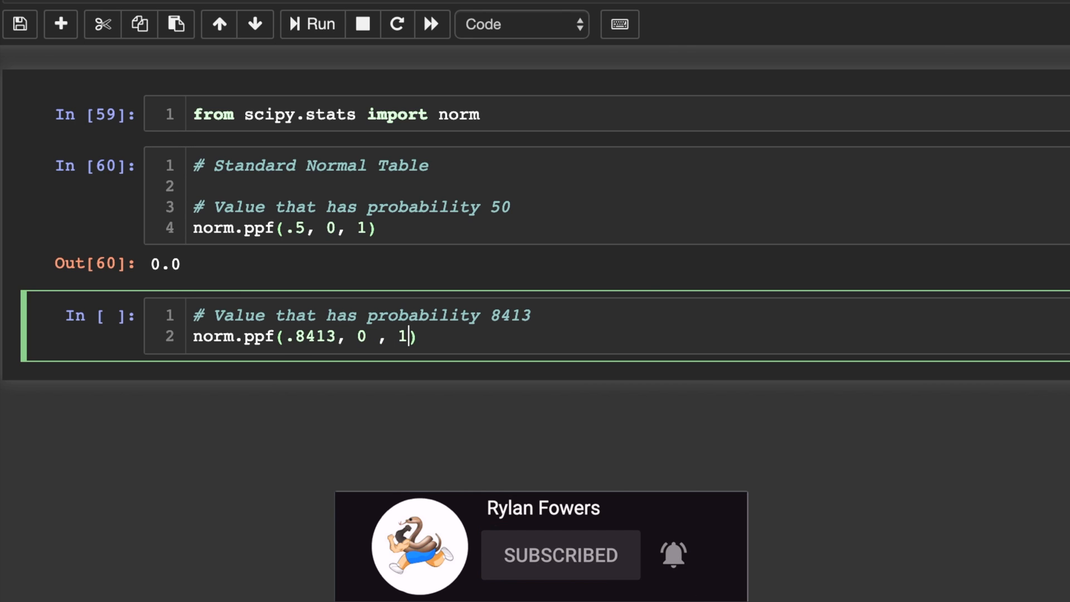